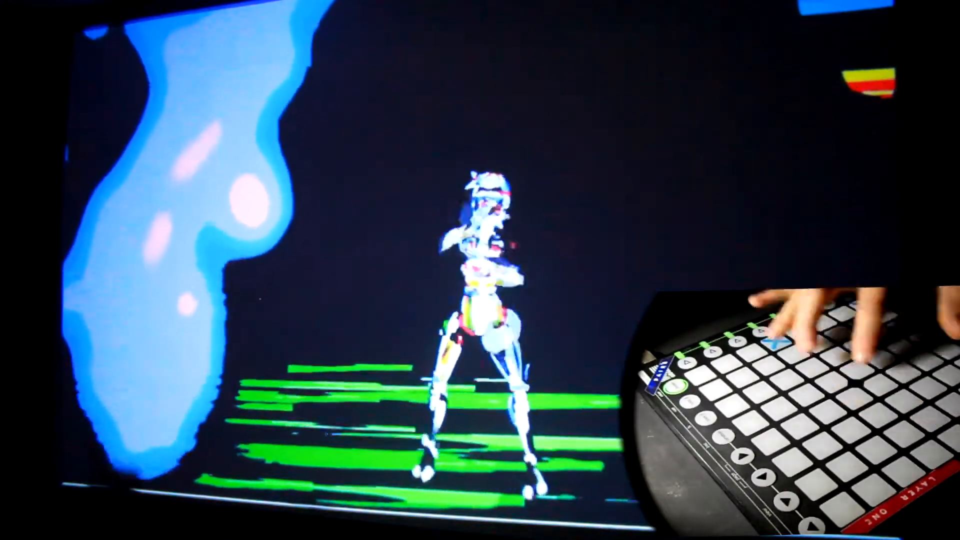
Step: Trigger the feathered costumed dancers clip to replace the lone dancer on the projection
left_click(774, 328)
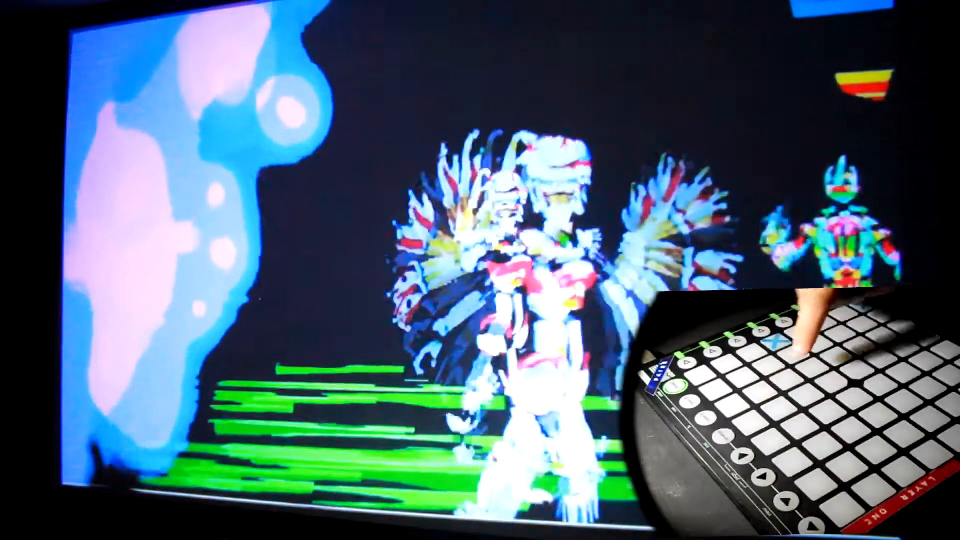